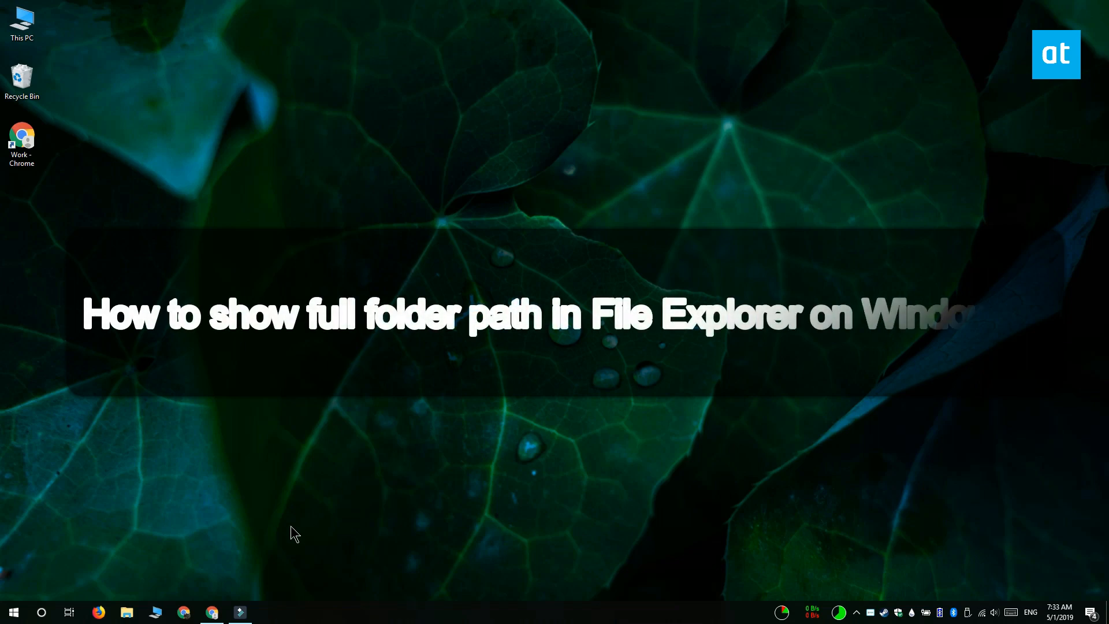
mouse_move(255, 561)
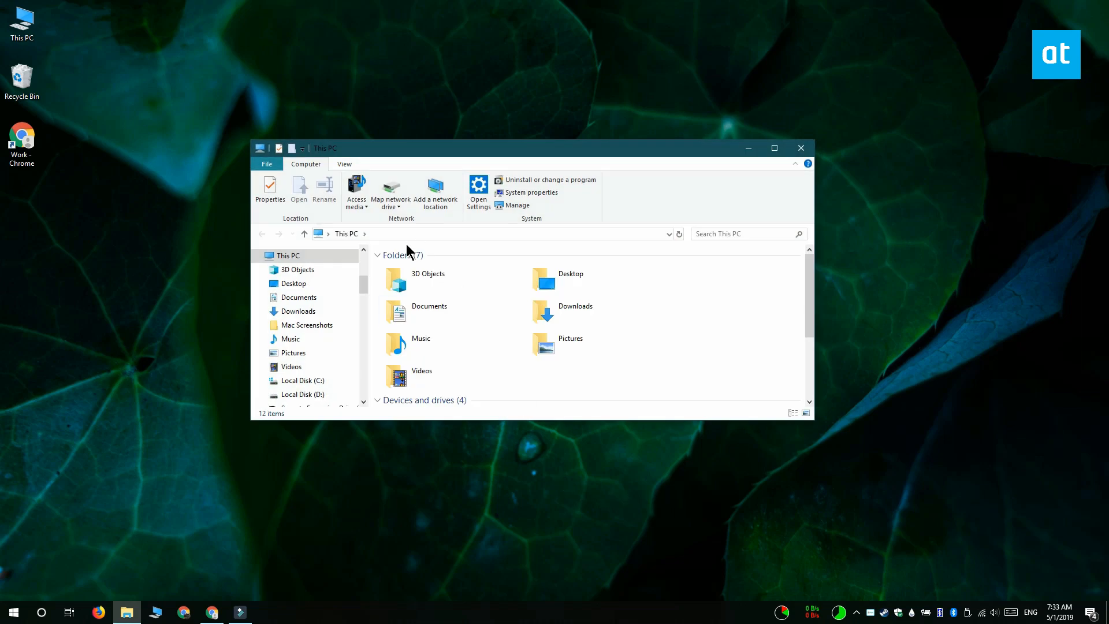
Open the Desktop folder from This PC, where the address bar shows 'This PC > Desktop'.
left_click(570, 277)
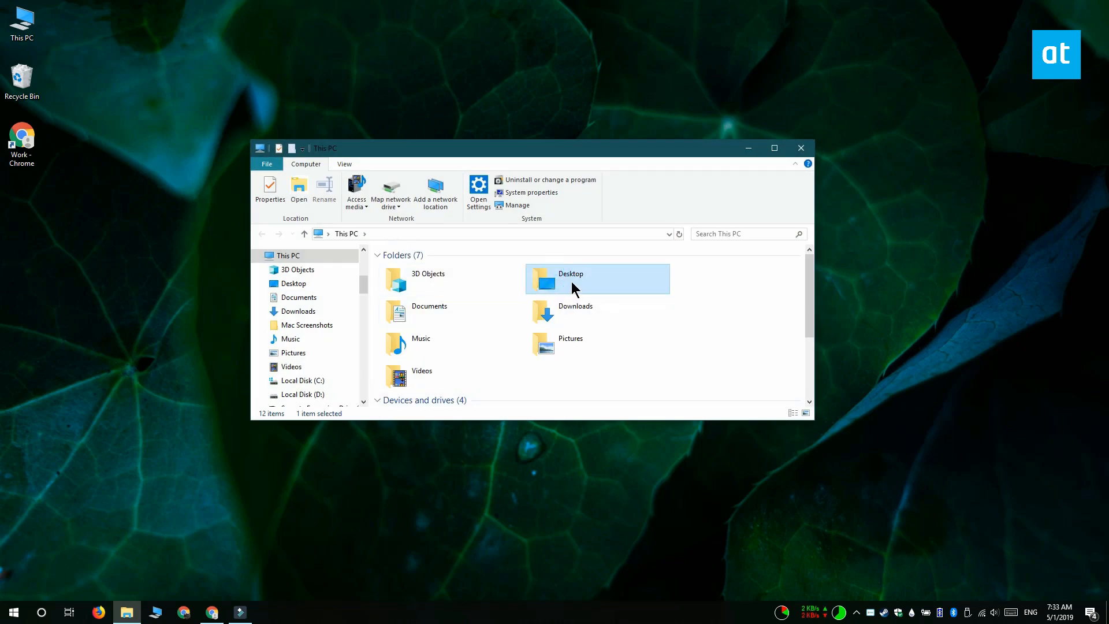
double_click(570, 278)
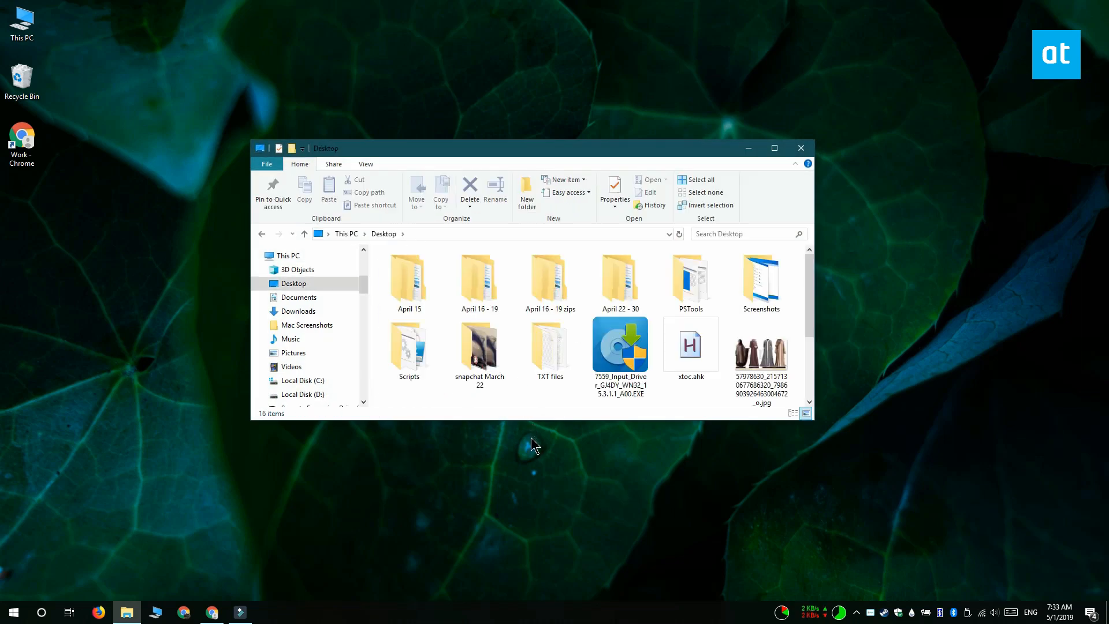
mouse_move(762, 279)
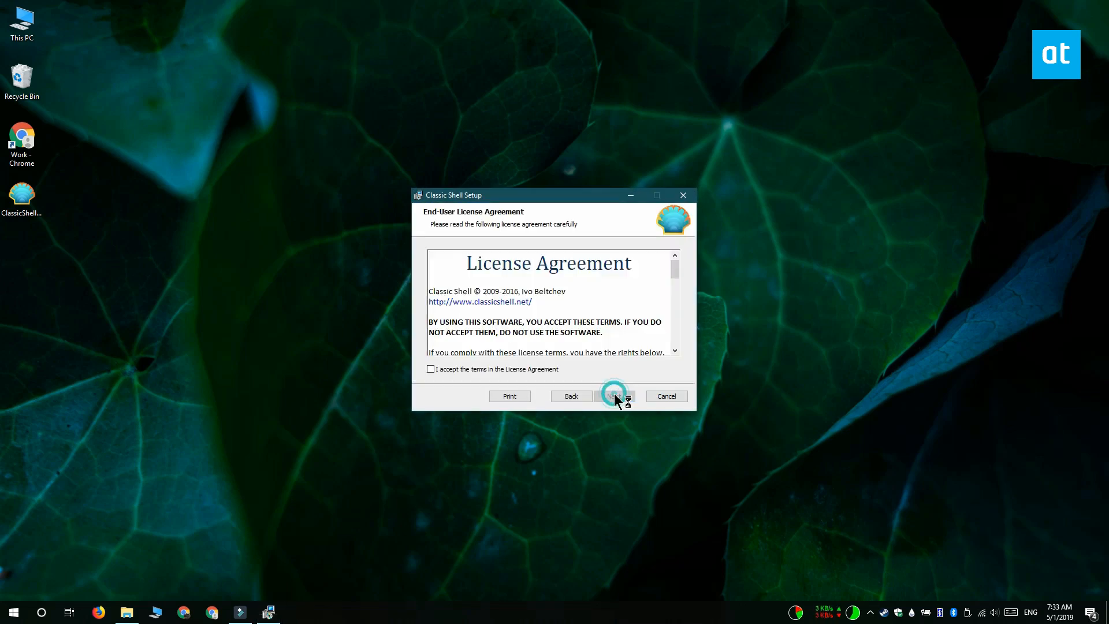
Accept the Classic Shell license and exclude Classic IE from the installation.
left_click(431, 369)
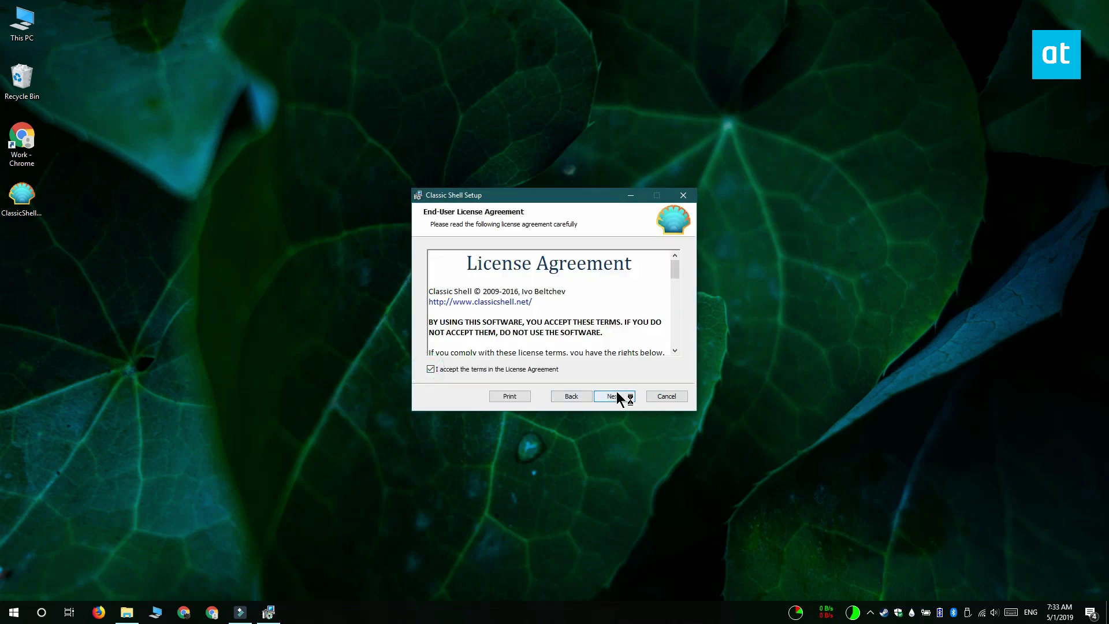
left_click(612, 396)
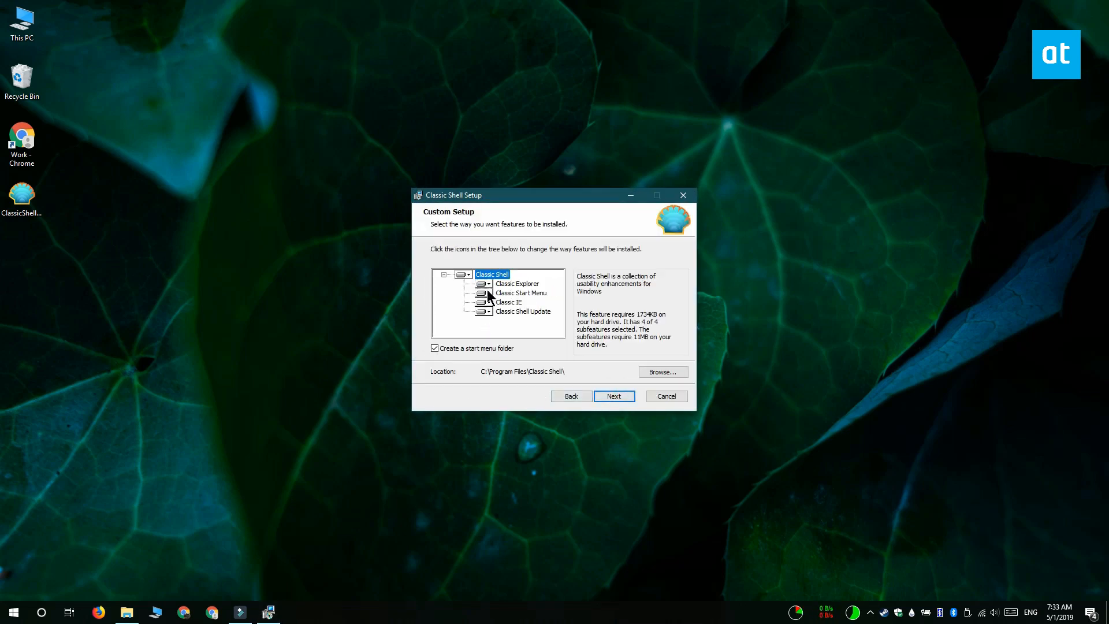
left_click(482, 302)
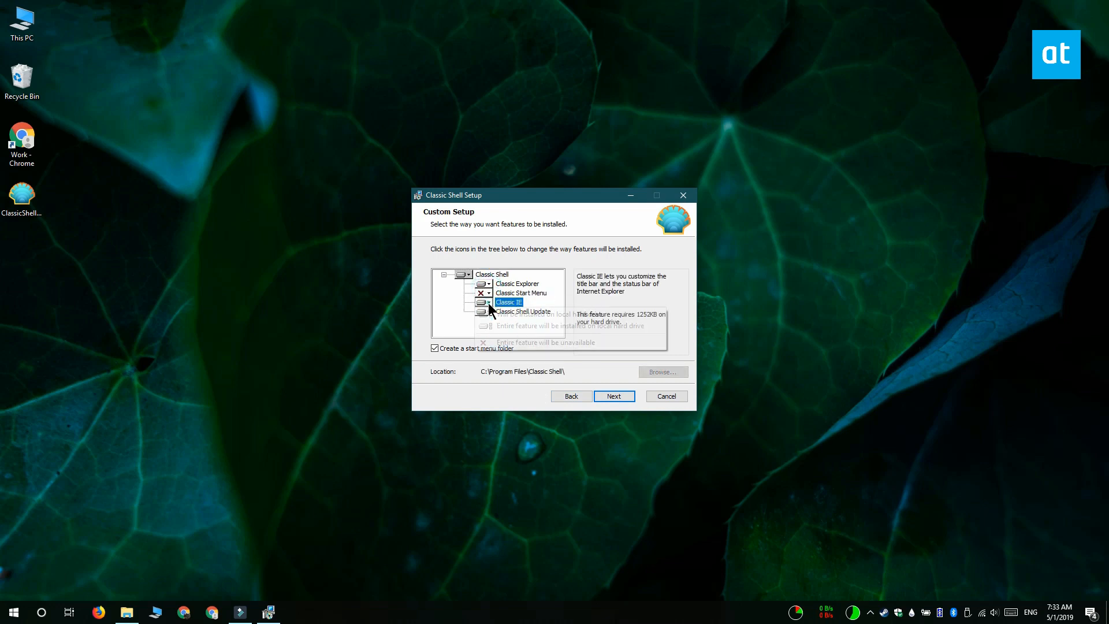
left_click(524, 312)
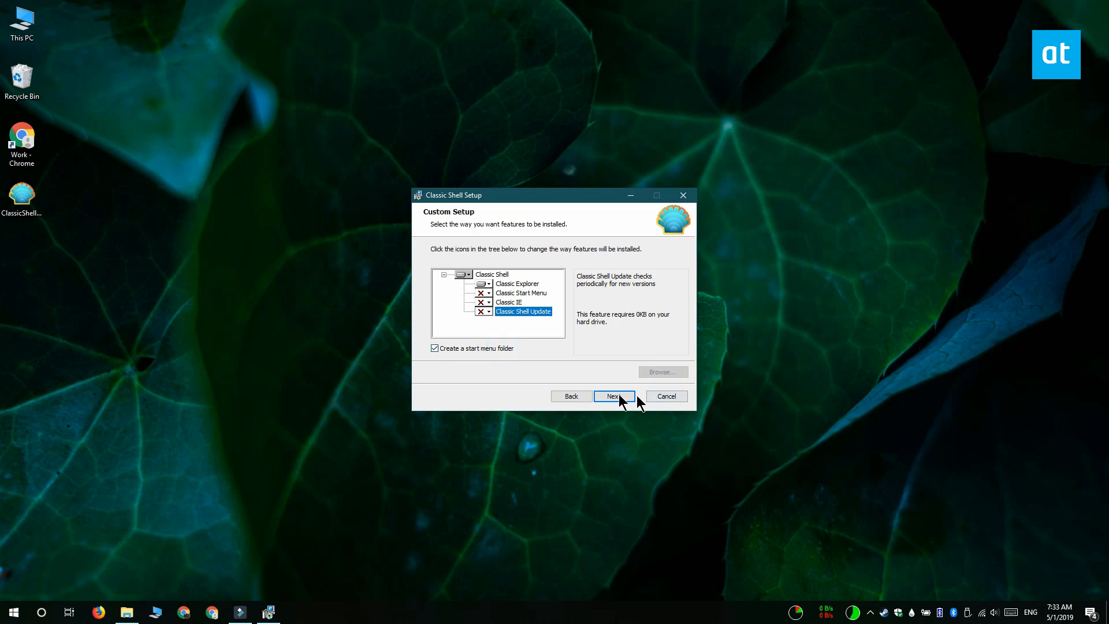
Install Classic Shell without viewing the readme, finish the wizard, and open Start.
left_click(612, 395)
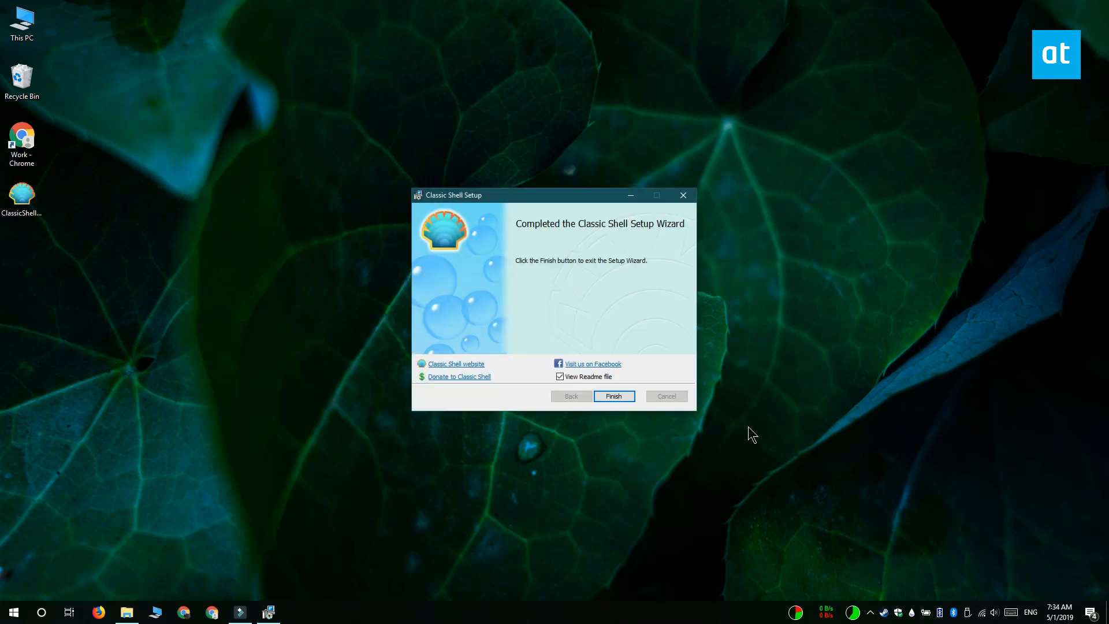
left_click(613, 396)
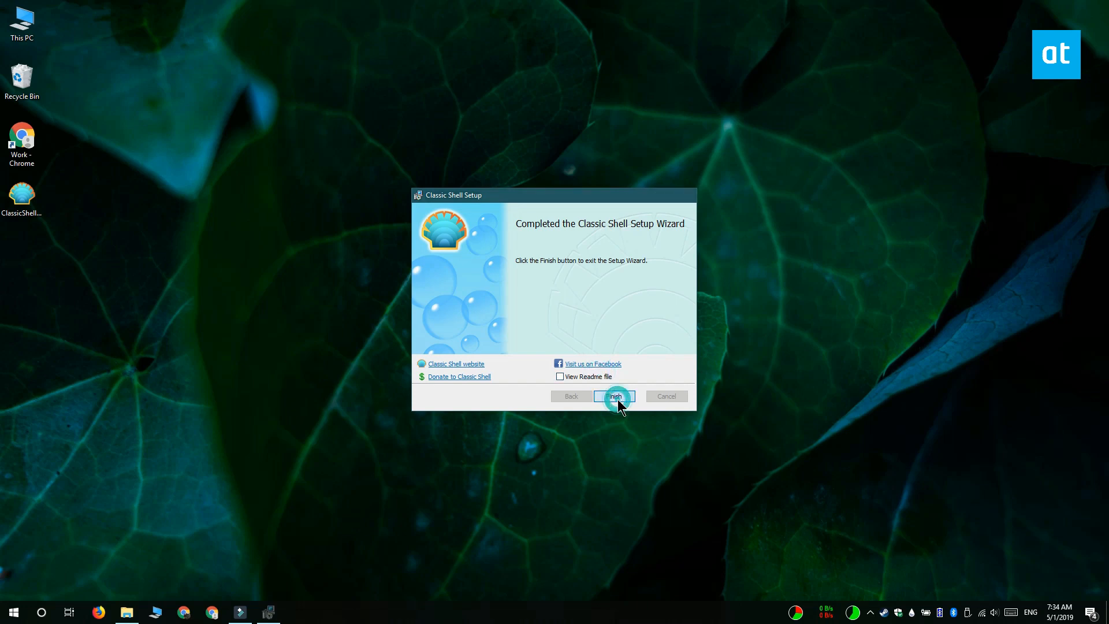
left_click(615, 396)
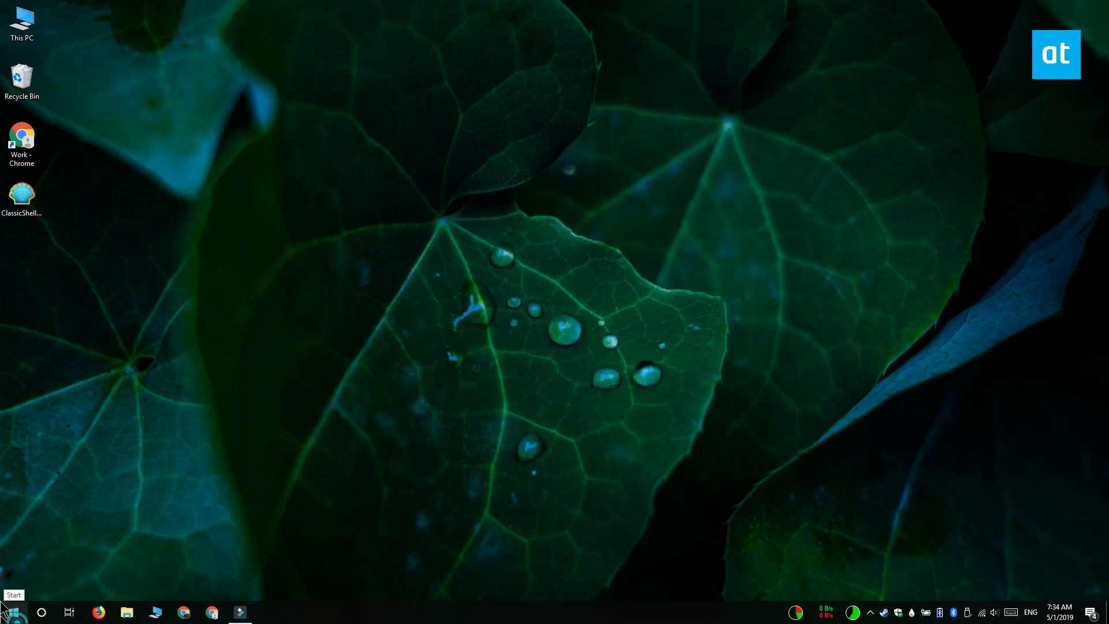
left_click(12, 612)
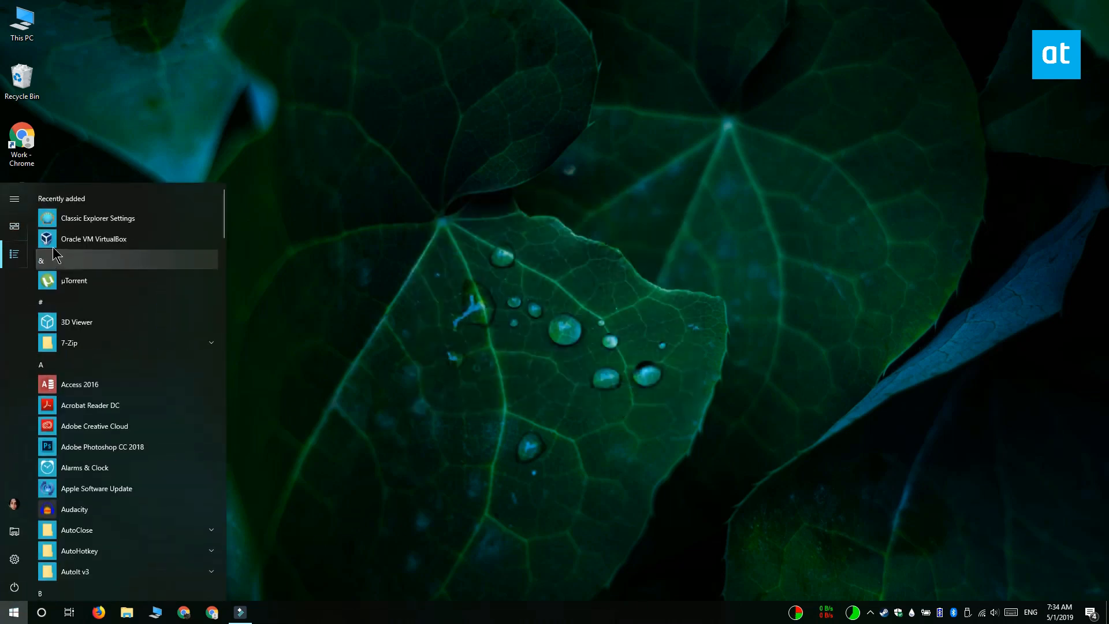
Turn on Disable breadcrumbs in Classic Explorer Settings, save, and acknowledge the reopen-Explorer notice.
left_click(98, 218)
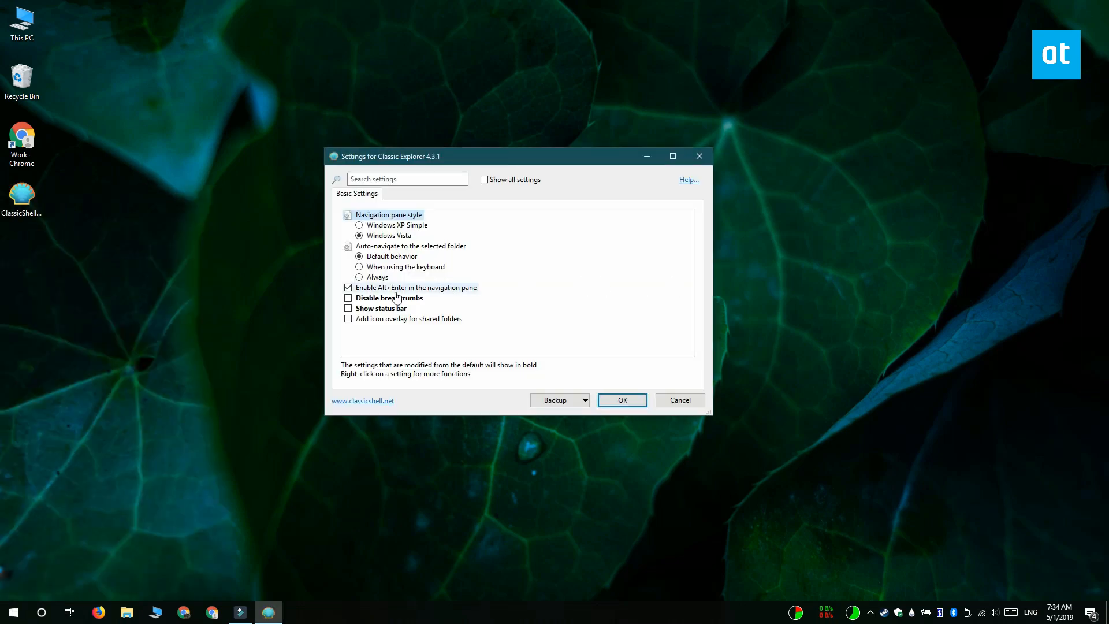
left_click(348, 298)
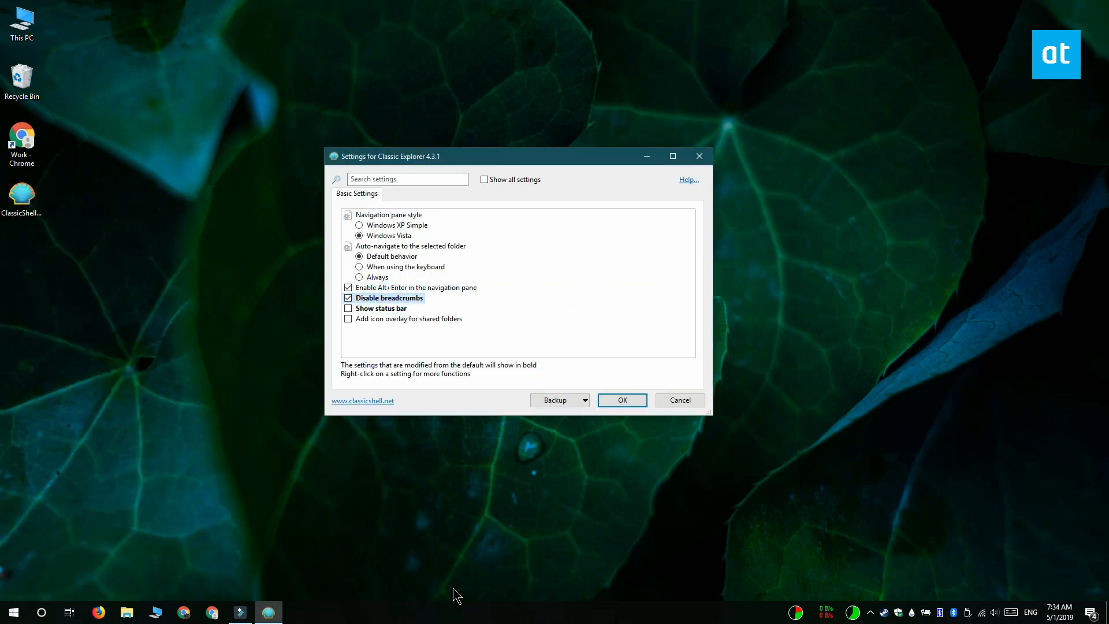
left_click(621, 400)
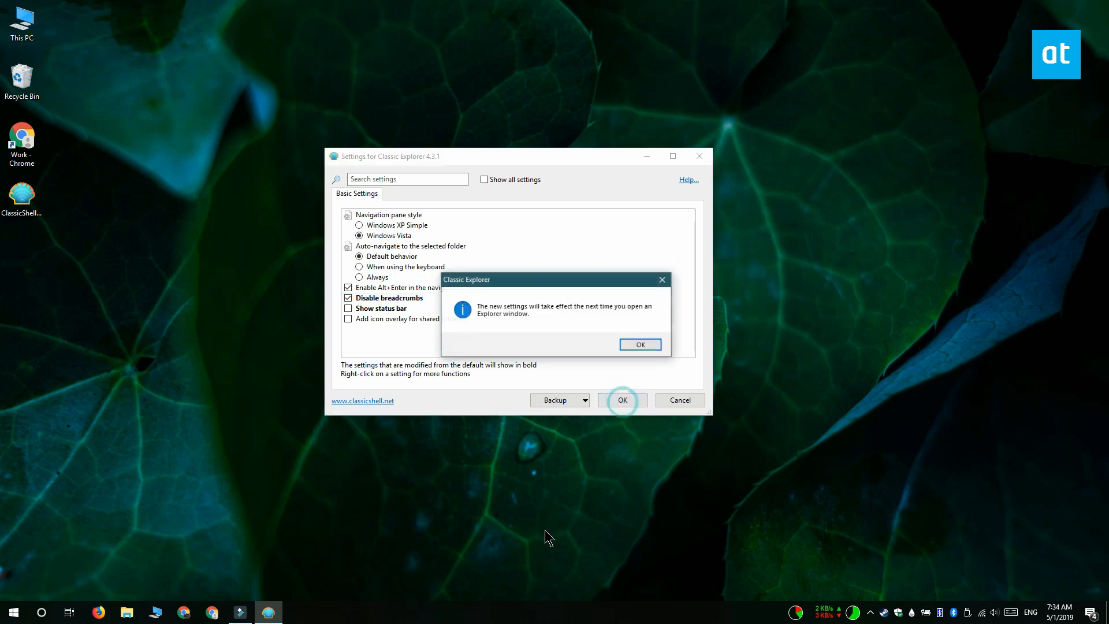
left_click(639, 344)
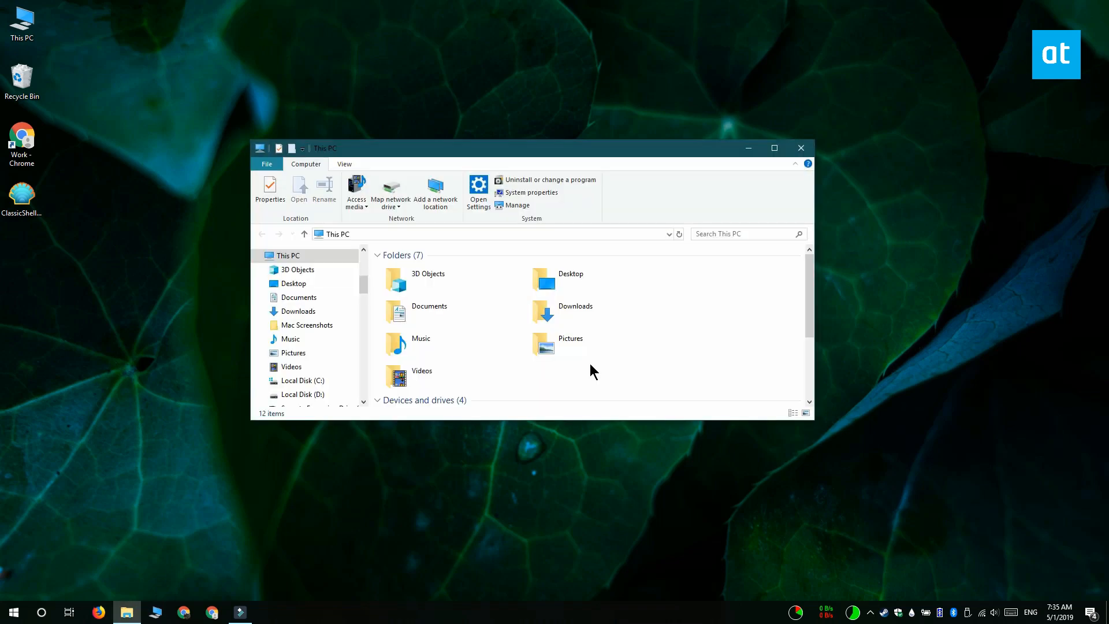
Open the Desktop folder in the new Explorer window to view its full path.
double_click(570, 274)
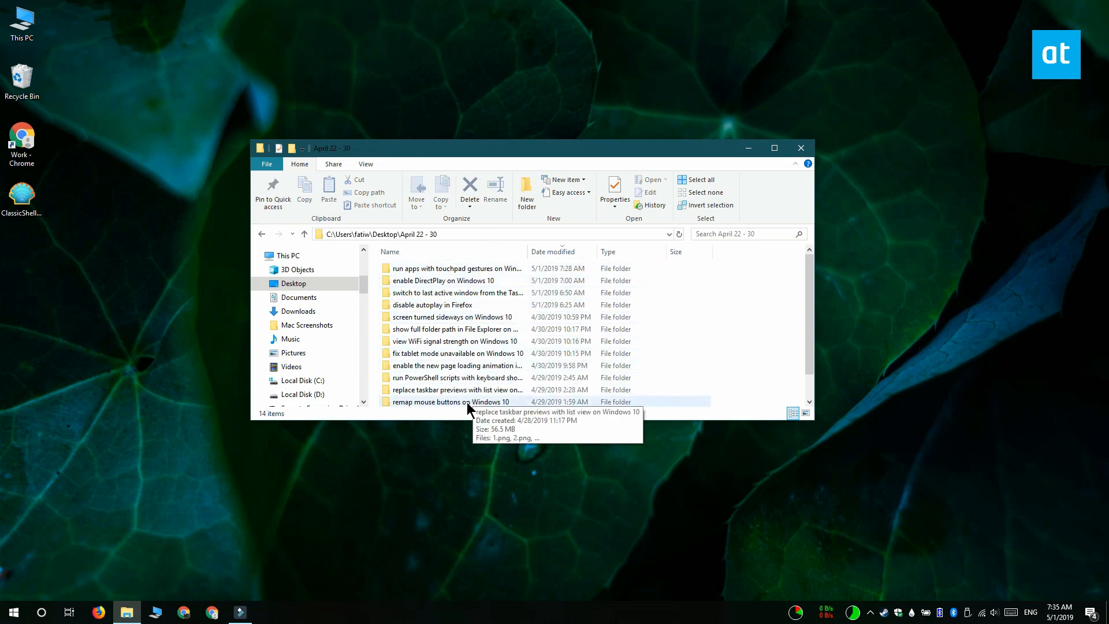
mouse_move(387, 328)
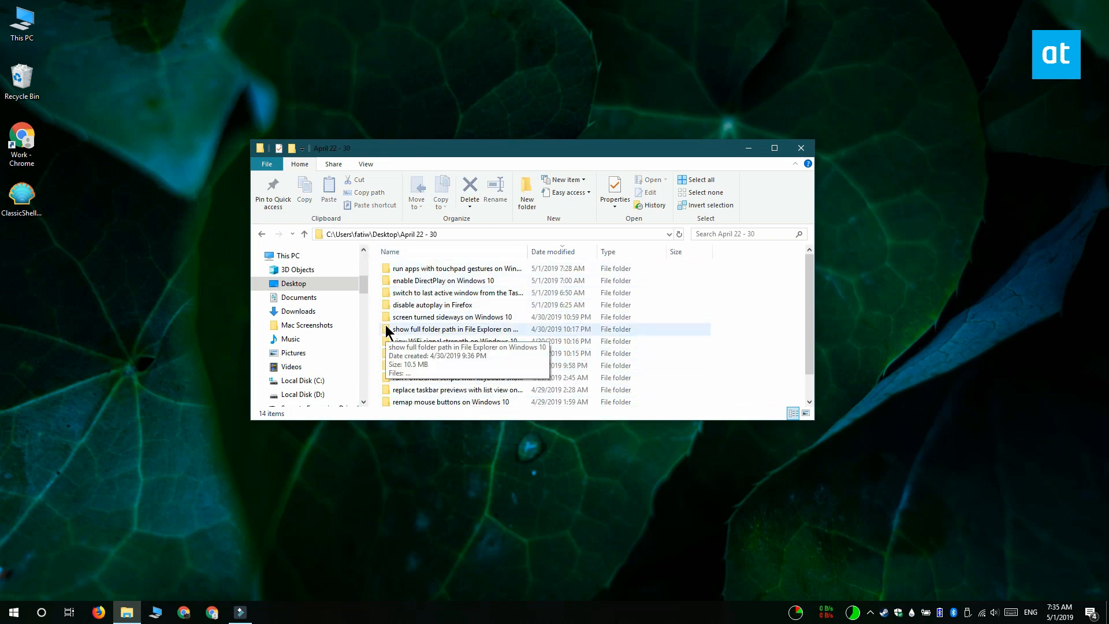
mouse_move(312, 305)
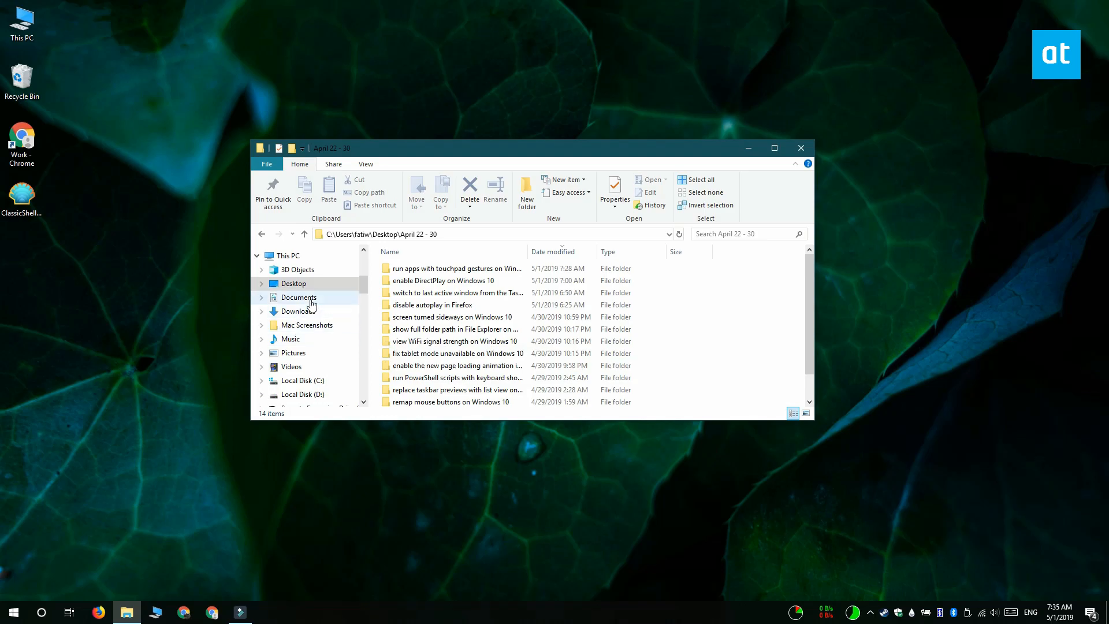